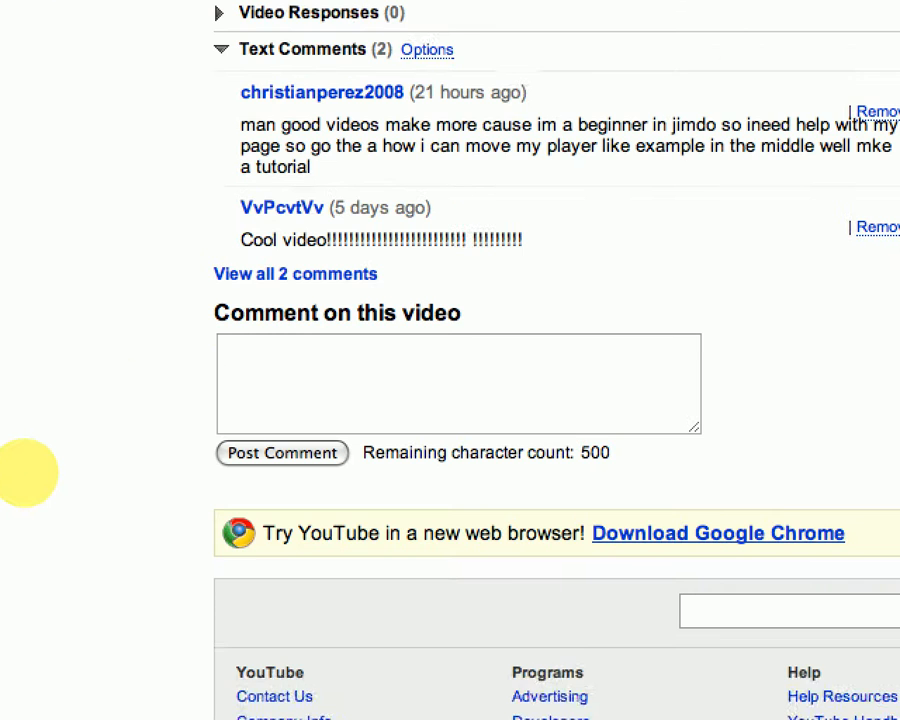
Switch to the TutorialBoy808 Jimdo editor window and deselect the welcome paragraph on the homepage
scroll(up, 3)
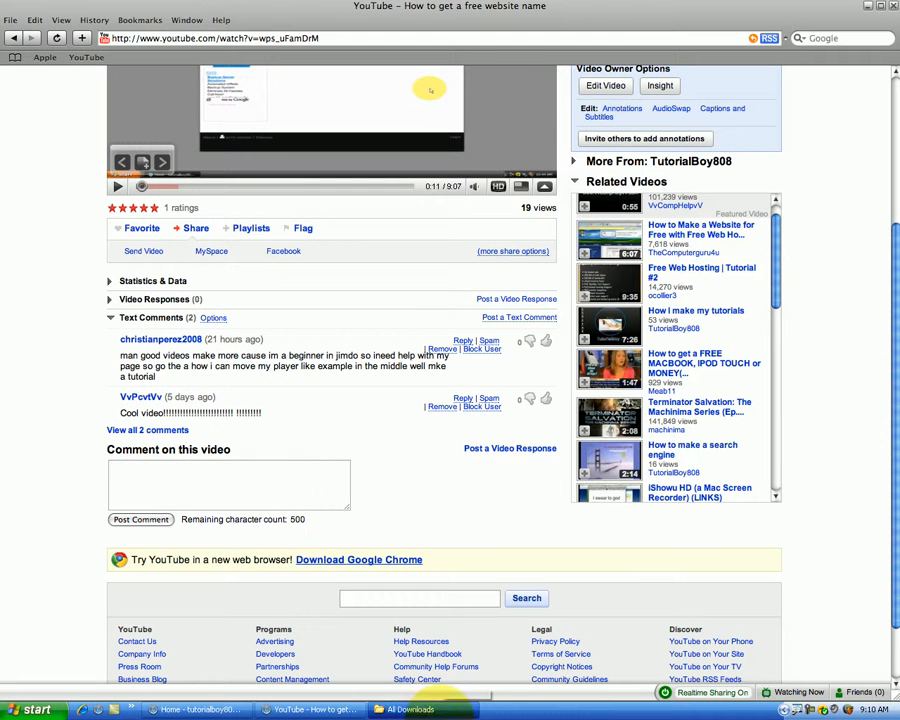
mouse_move(616, 668)
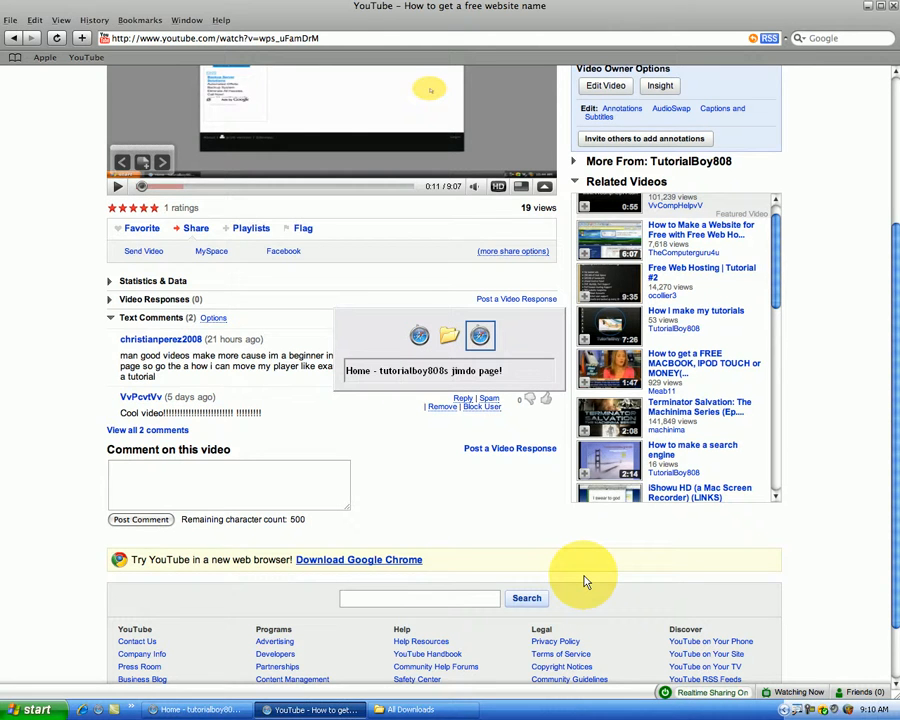
click(424, 370)
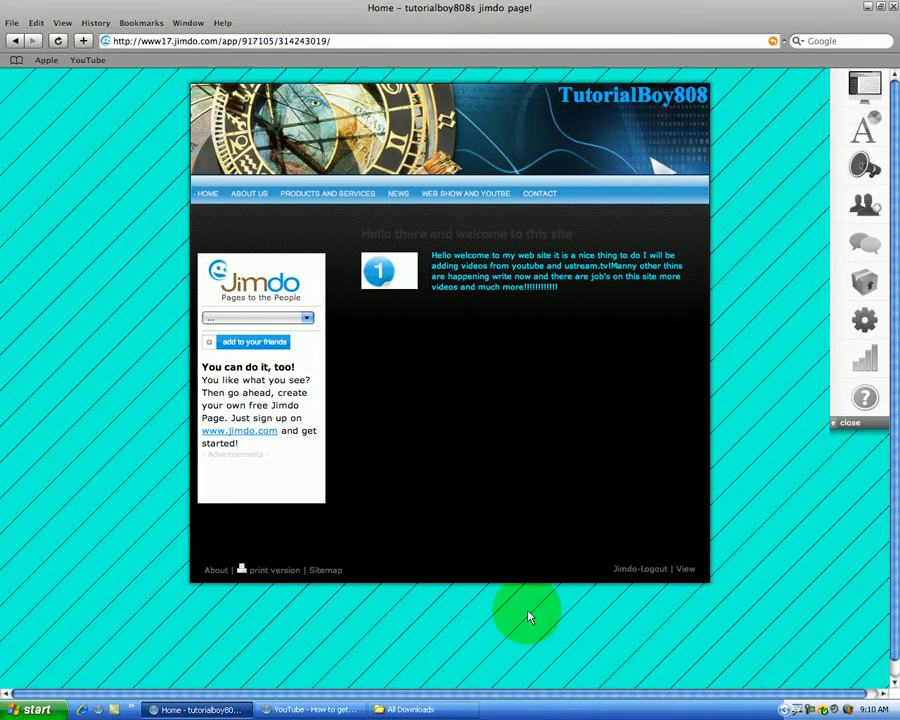
mouse_move(484, 438)
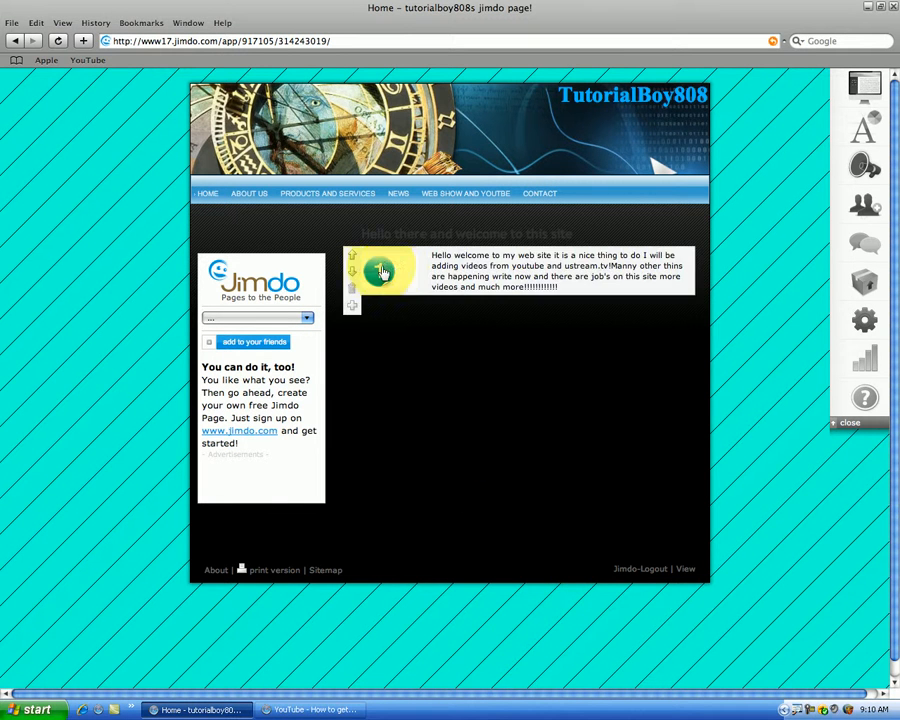
mouse_move(352, 266)
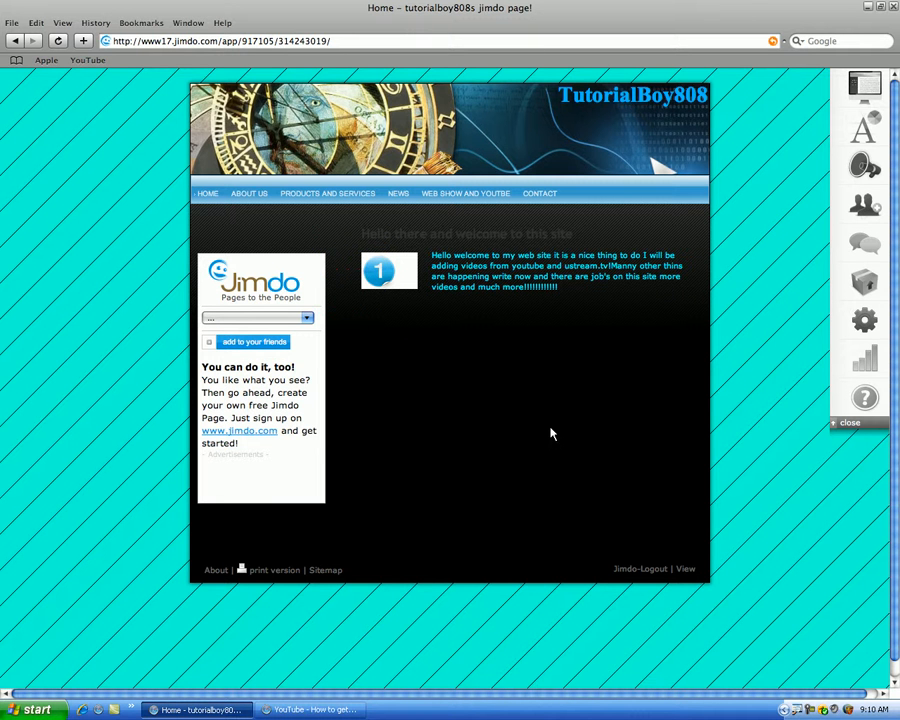
mouse_move(464, 344)
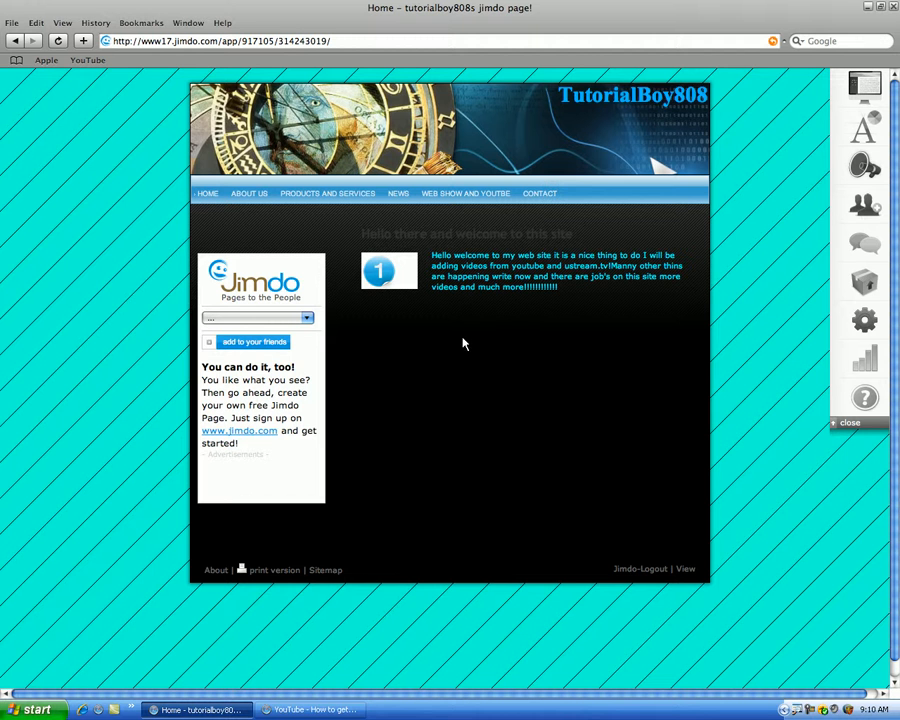
mouse_move(472, 348)
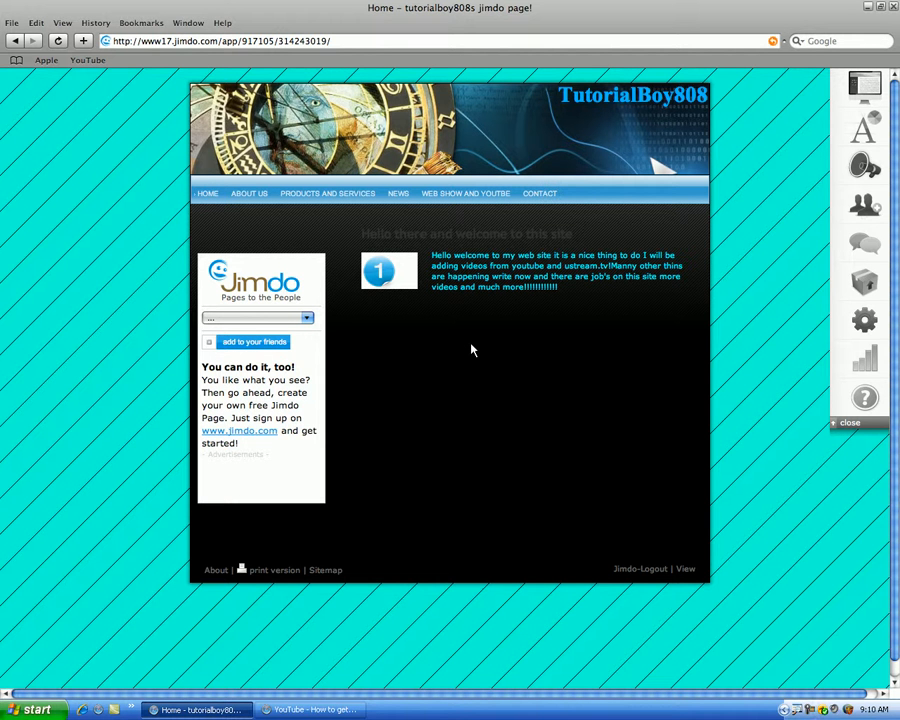
mouse_move(464, 350)
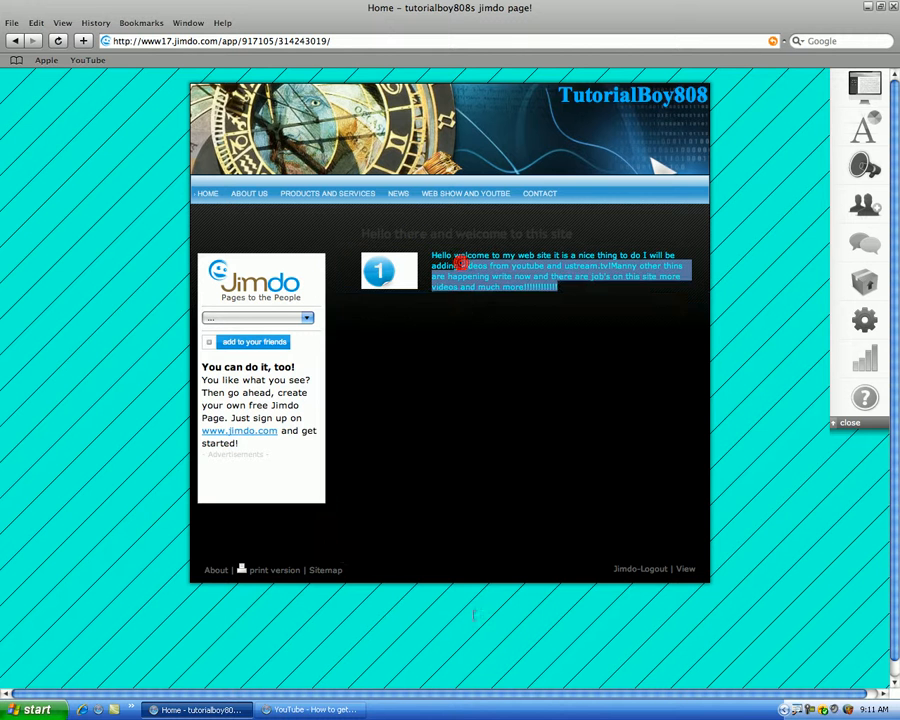
click(498, 484)
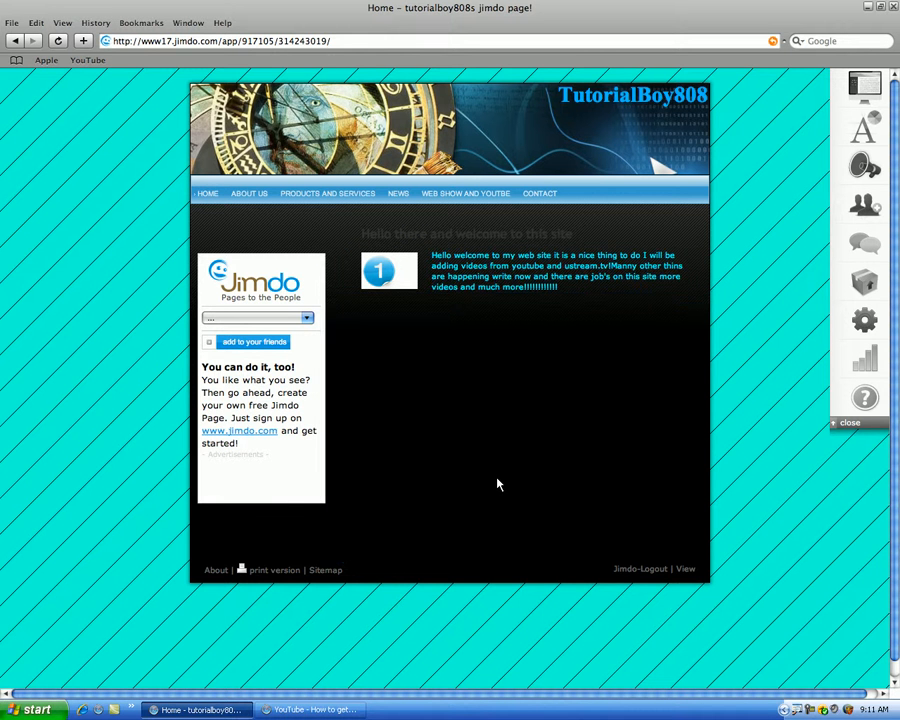
mouse_move(500, 476)
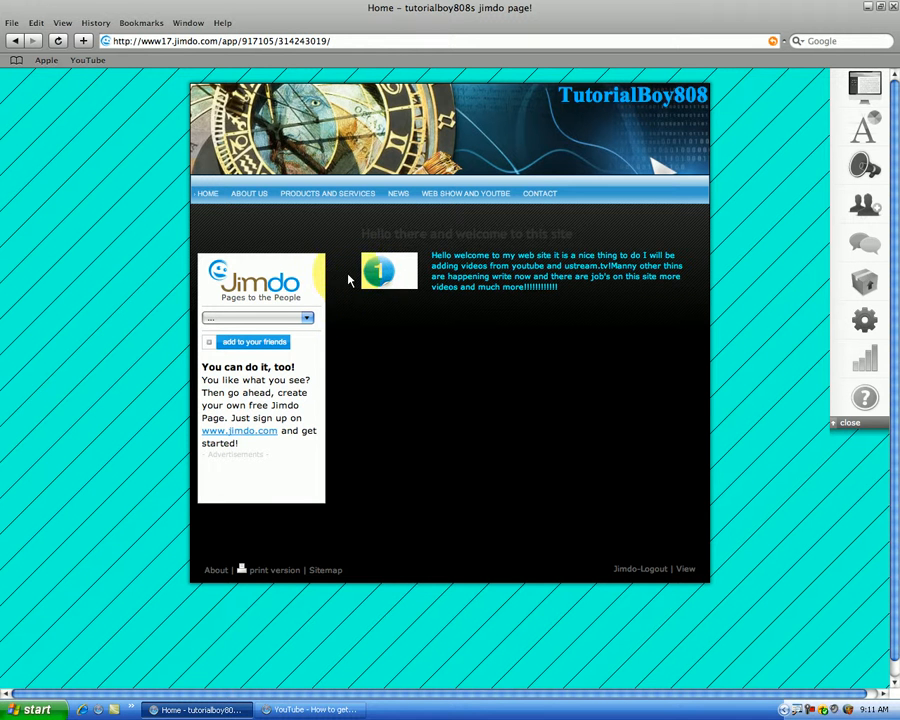
mouse_move(446, 420)
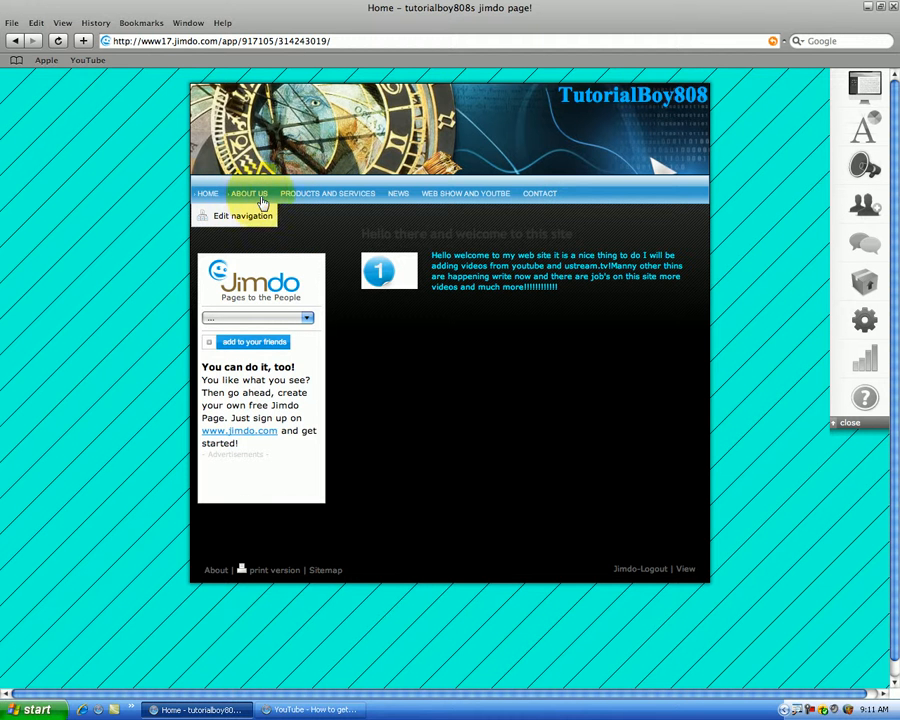
mouse_move(530, 200)
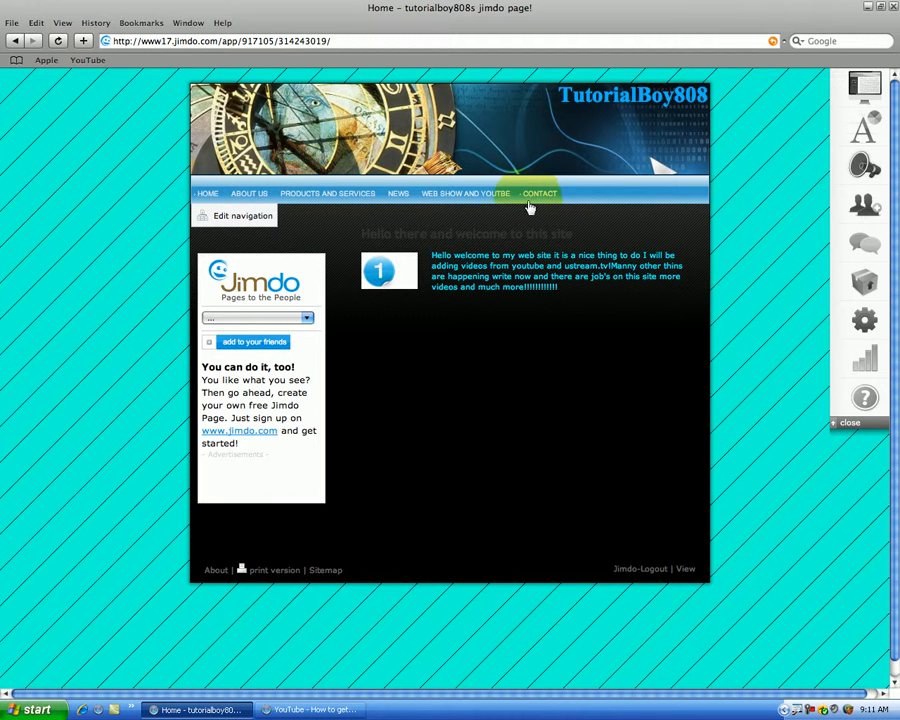
mouse_move(276, 210)
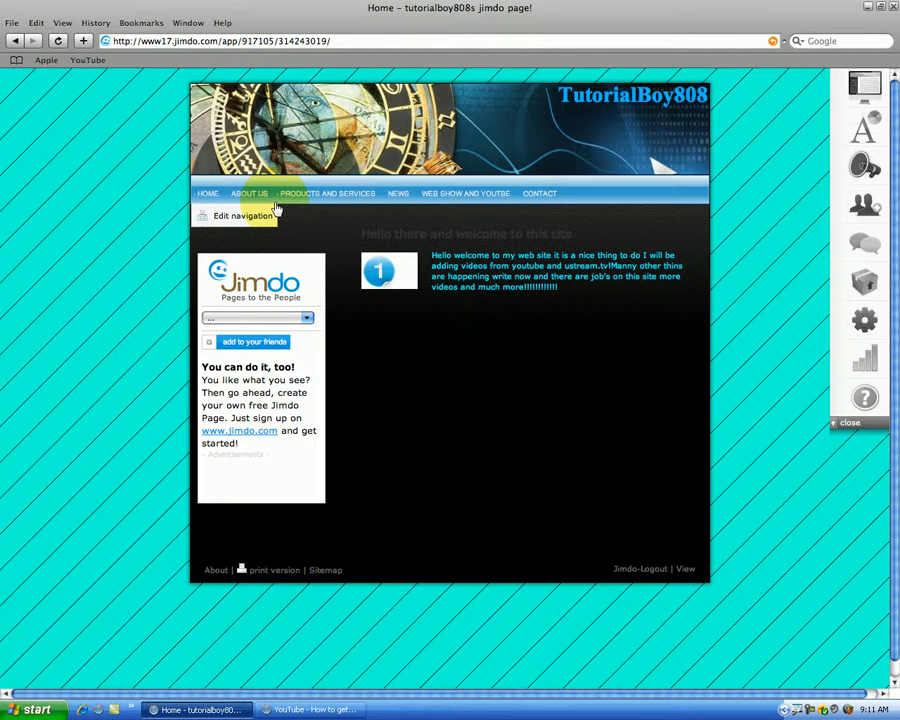
Go to the About Us page from the site's top navigation bar
click(248, 192)
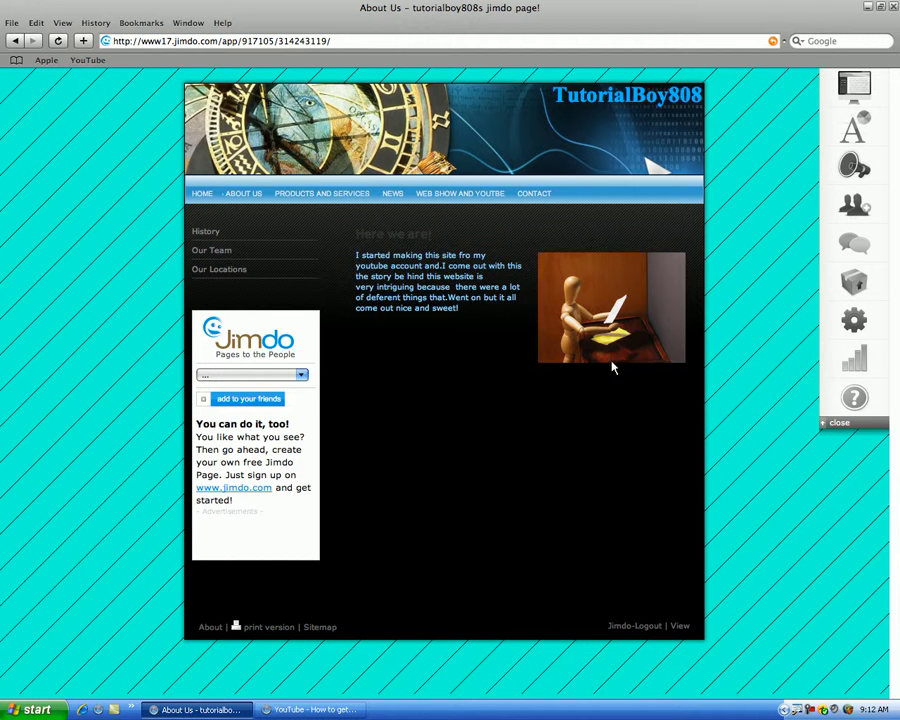
click(478, 348)
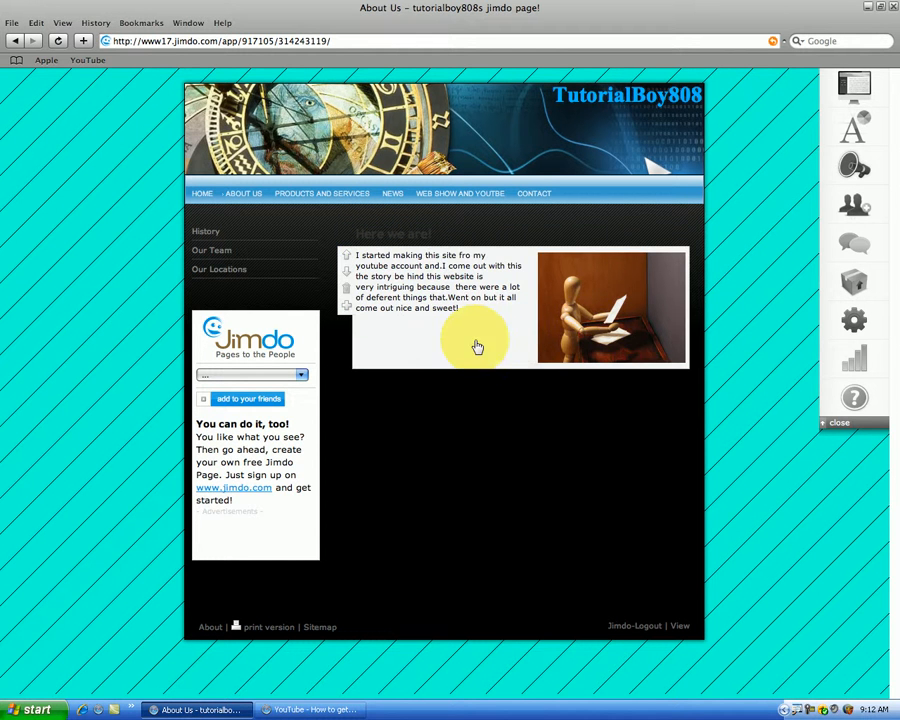
mouse_move(558, 412)
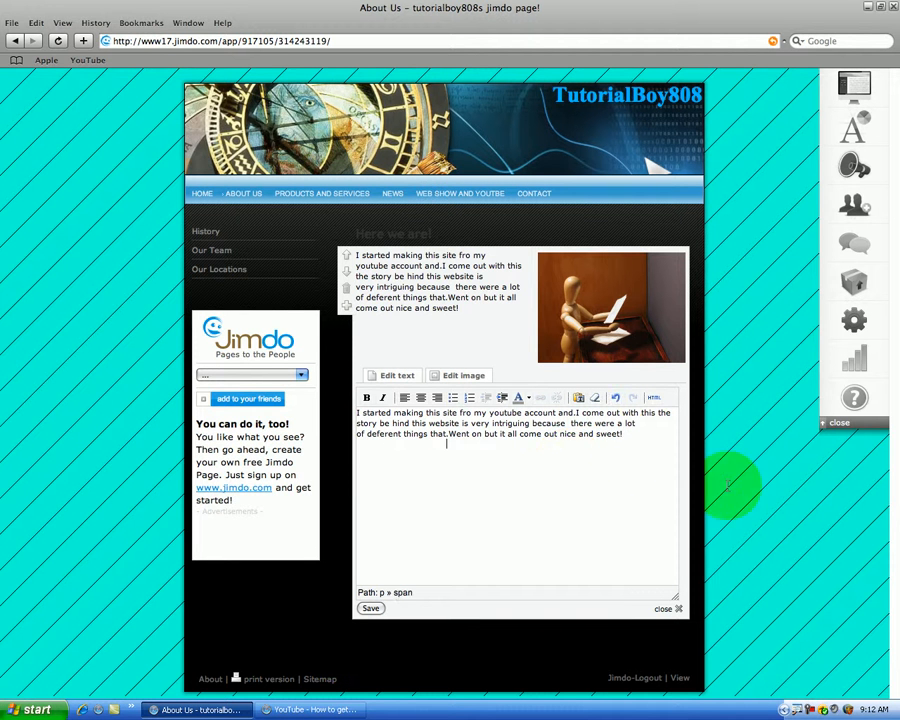
click(670, 608)
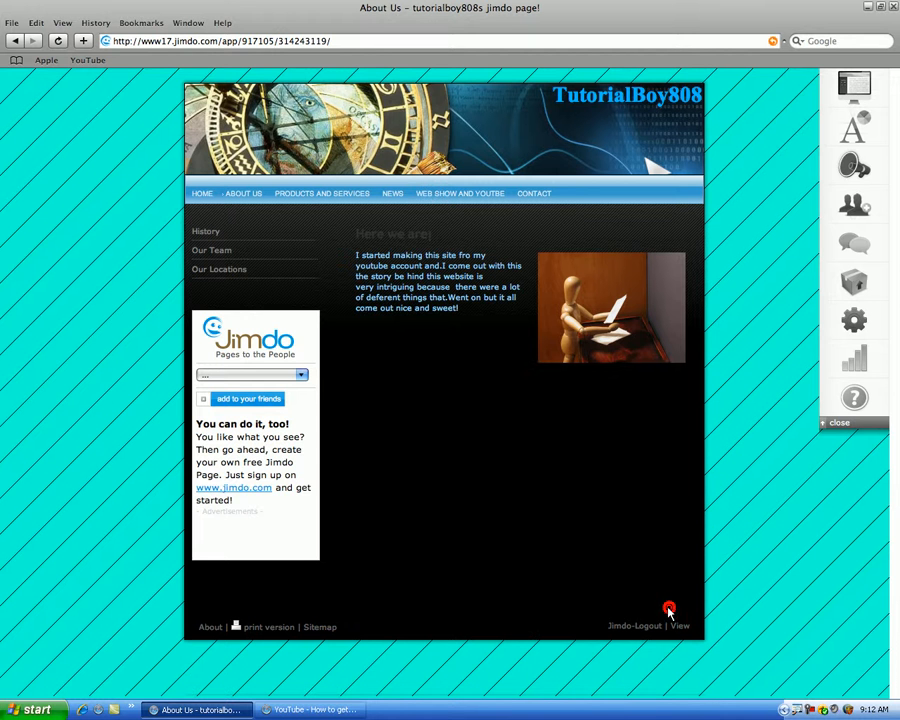
mouse_move(600, 556)
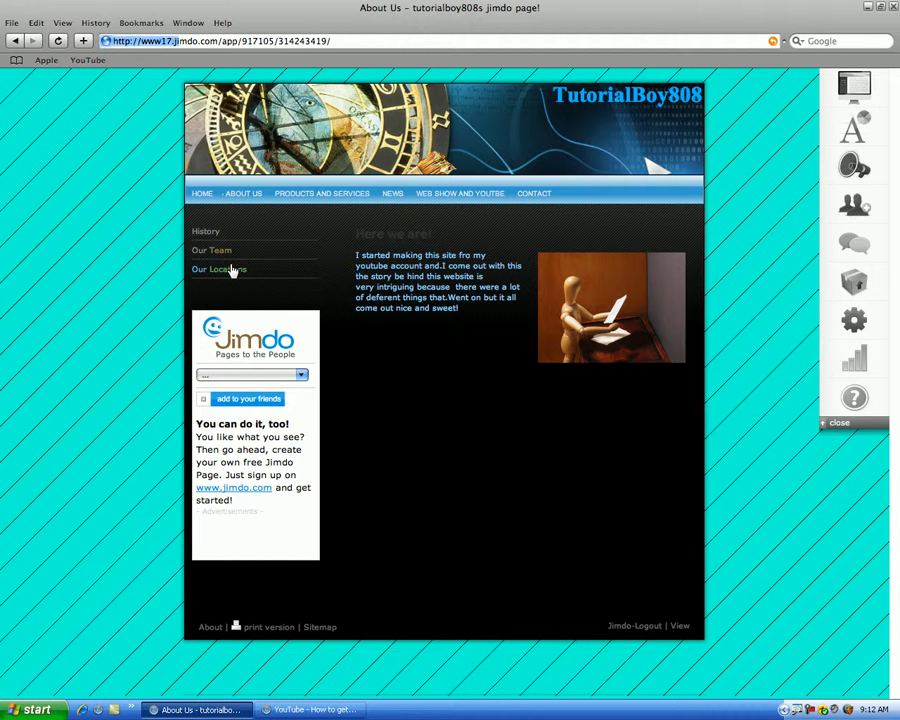
Navigate via the Our Locations subpage to the Our Team page with its owner entry
click(220, 268)
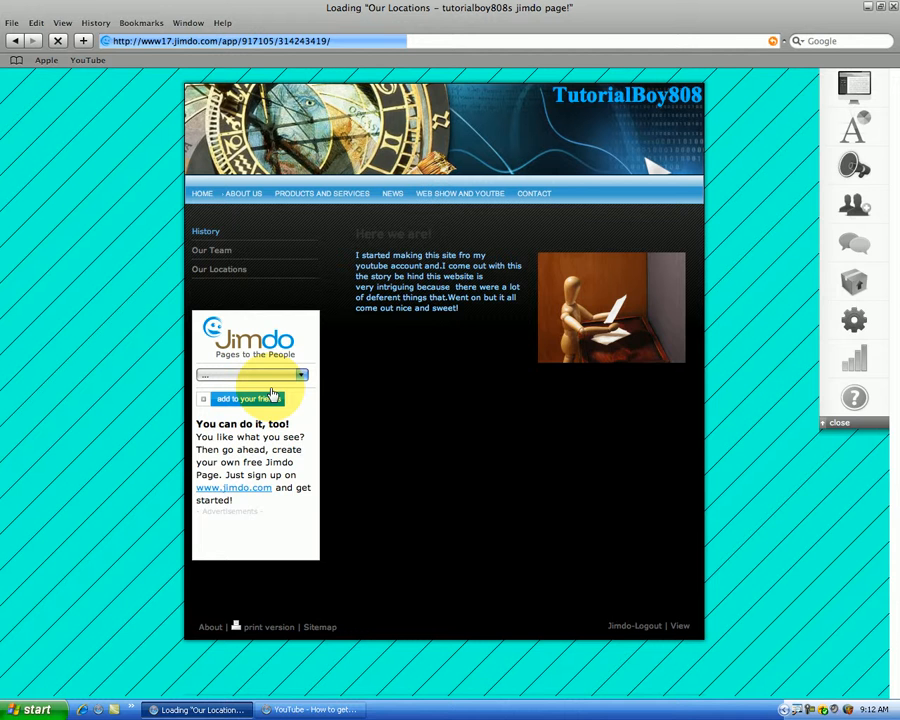
click(220, 268)
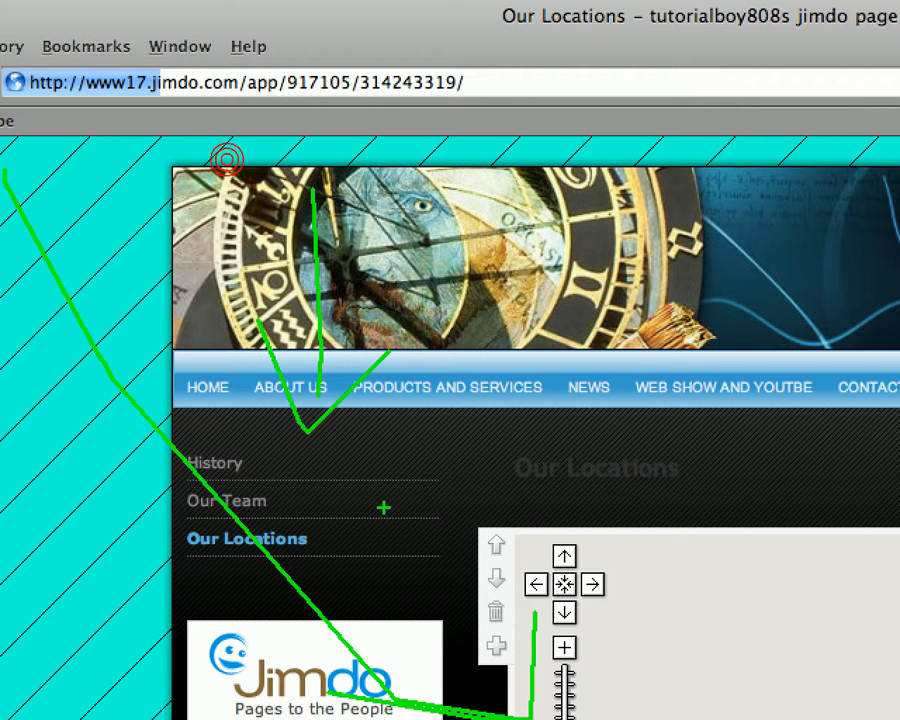
click(228, 500)
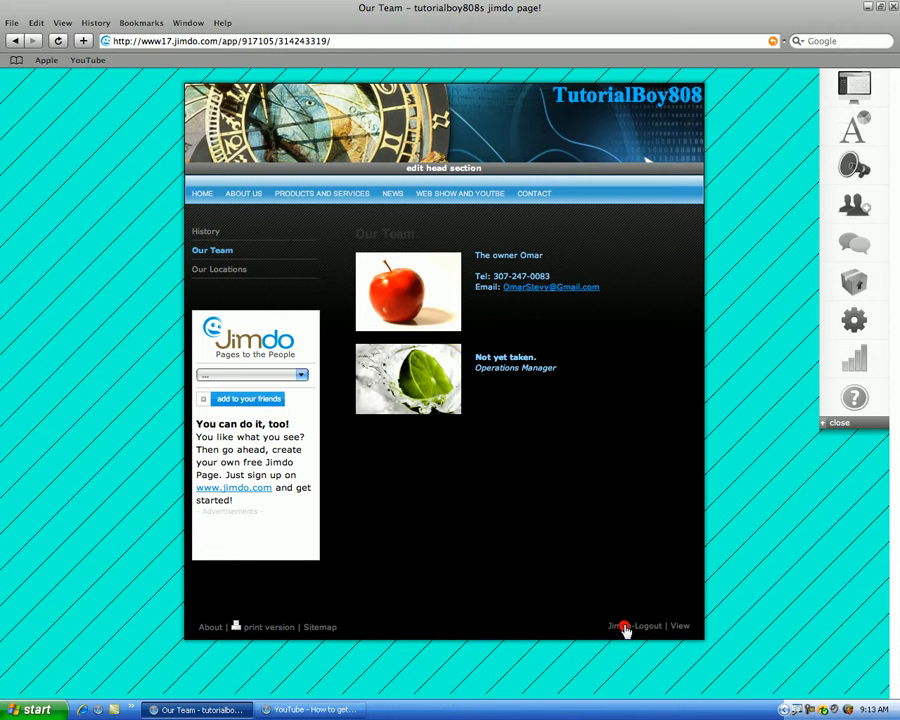
Log out of the Jimdo editor via the Logout link at the bottom of the page
click(624, 626)
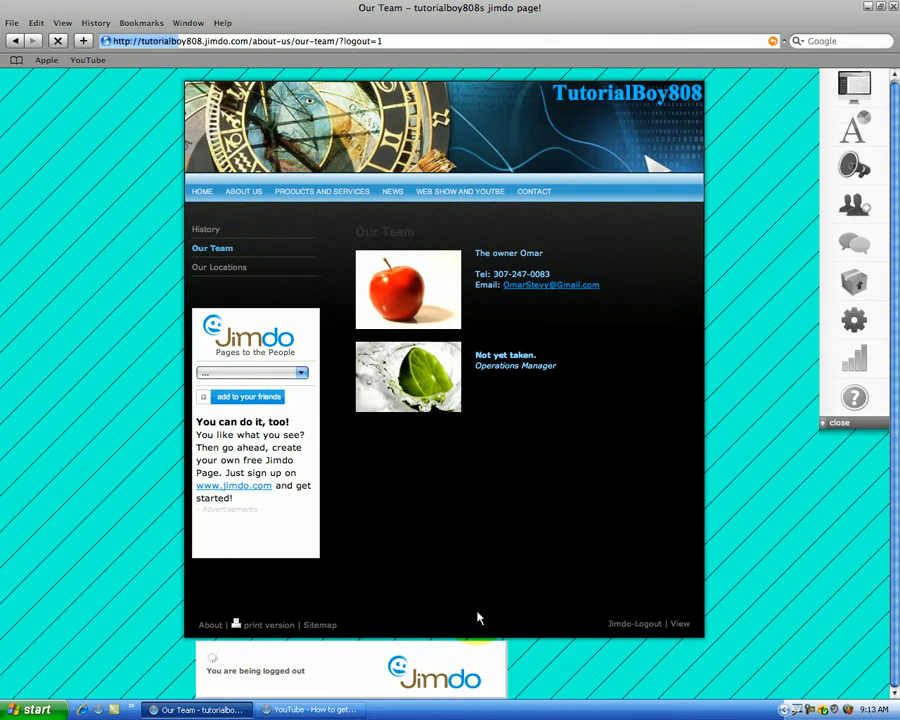
mouse_move(356, 616)
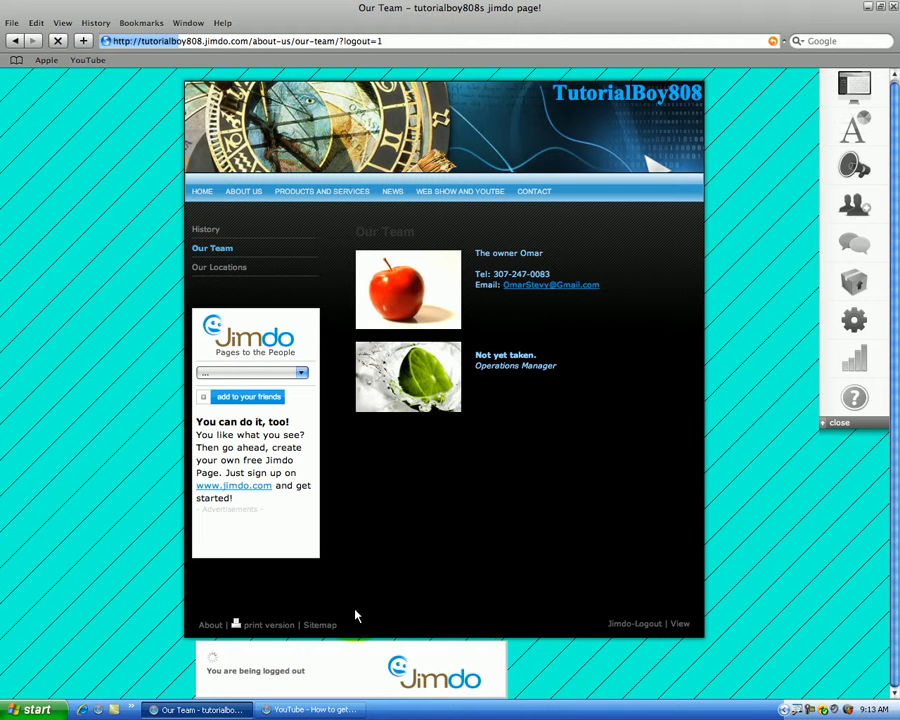
mouse_move(352, 588)
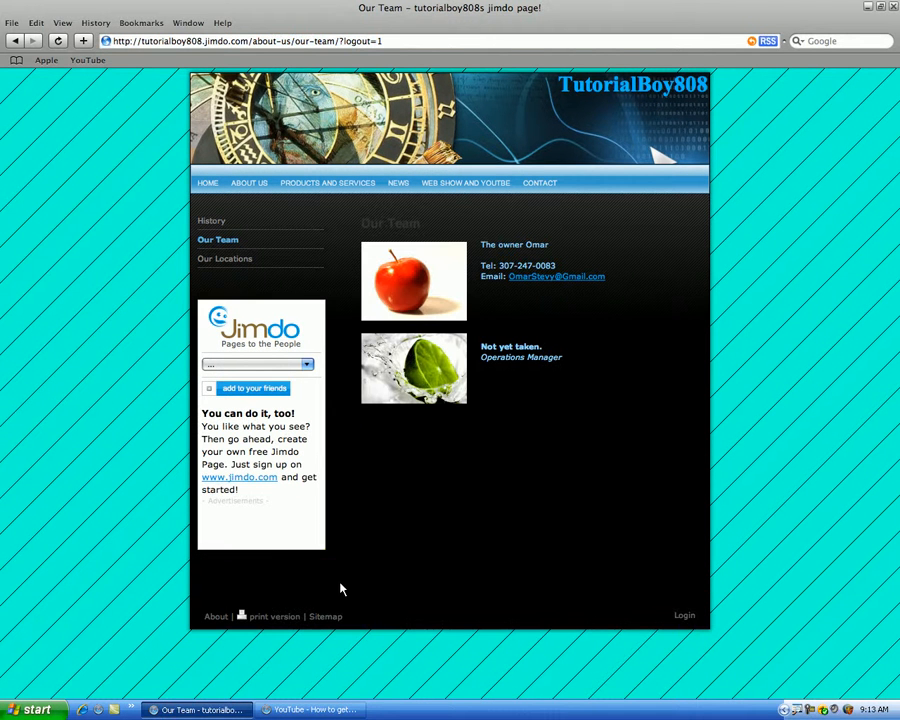
mouse_move(350, 574)
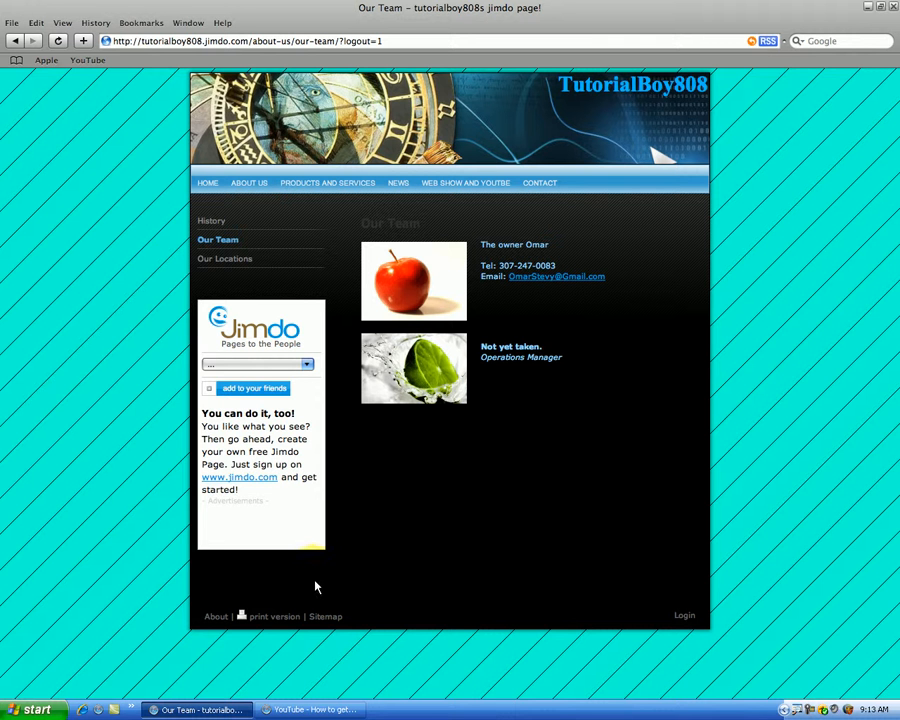
click(310, 710)
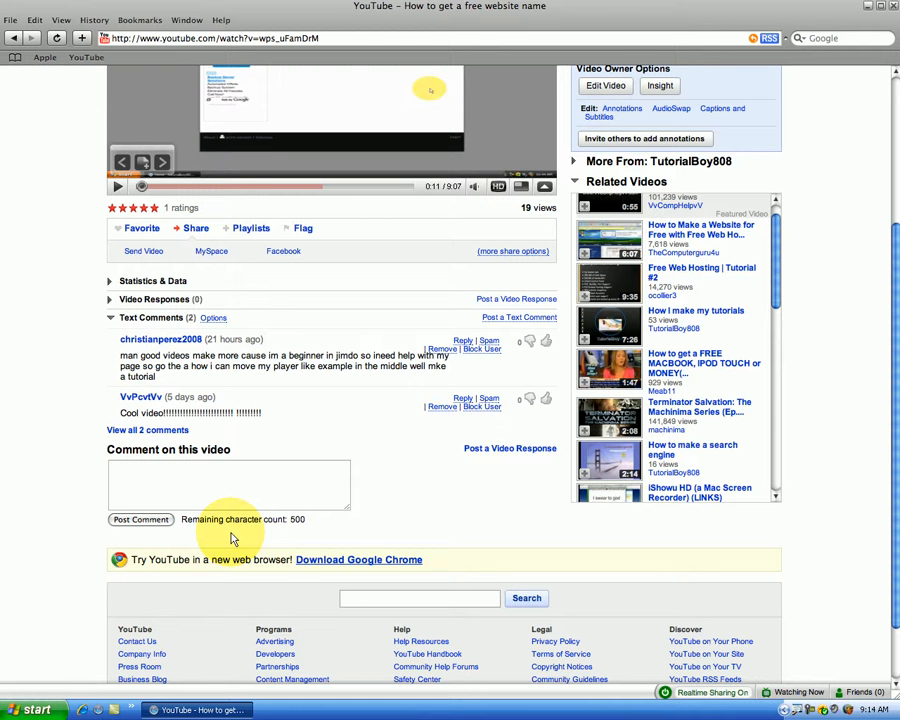
mouse_move(224, 384)
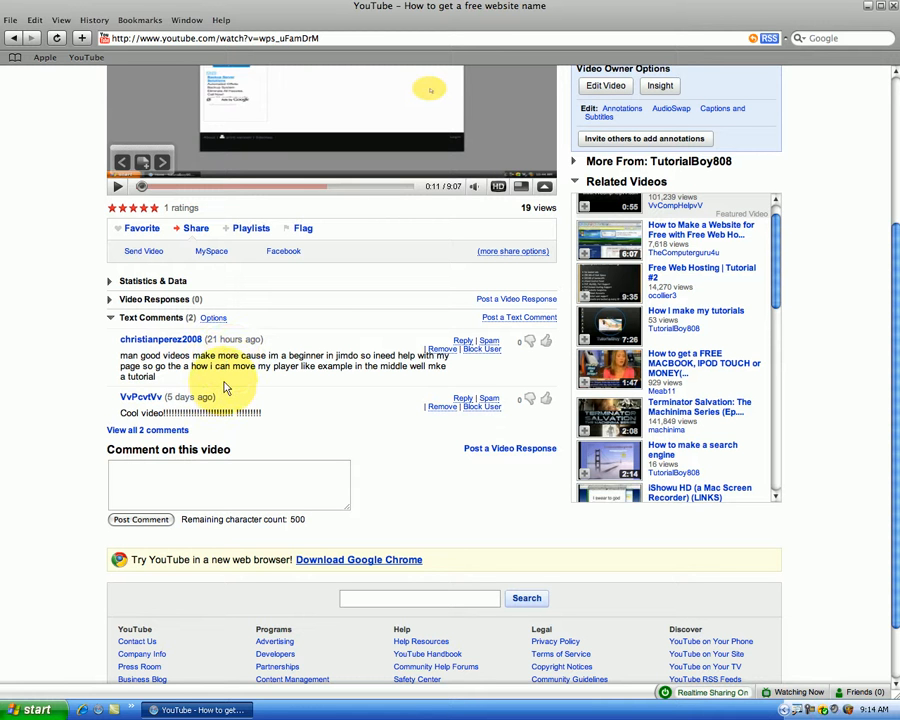